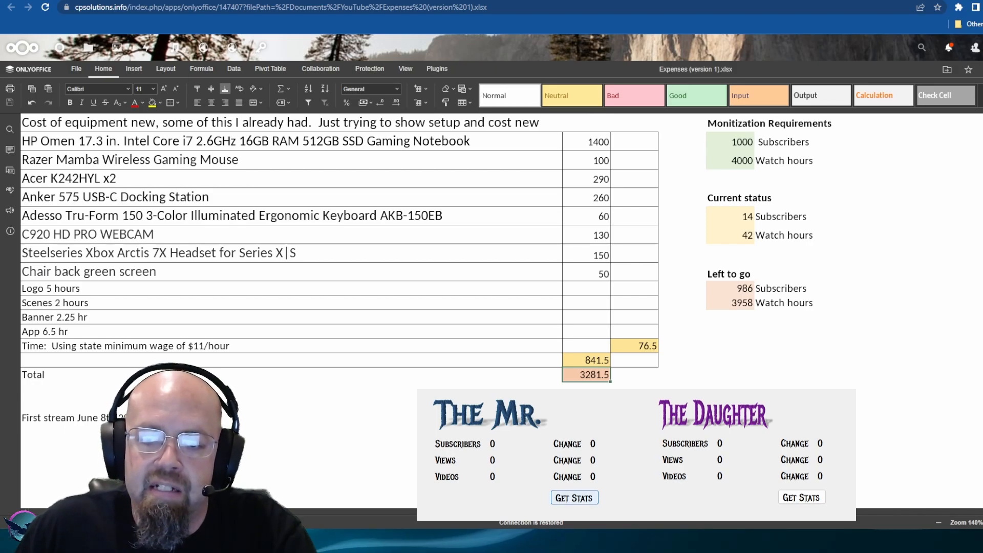
# Step: Fetch The Mr.'s channel stats via Get Stats: 14 subscribers, 198 views, 41 videos
pyautogui.click(573, 497)
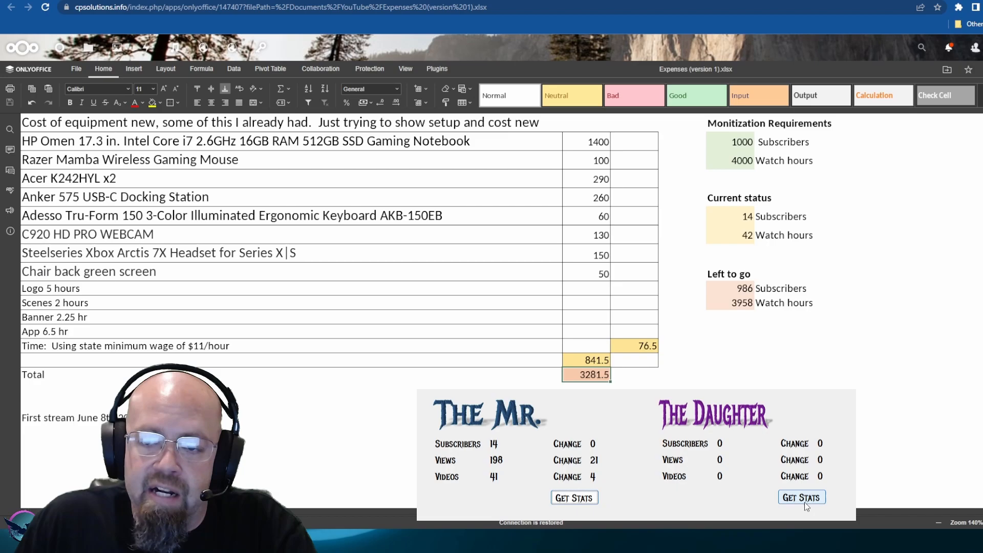
pyautogui.click(801, 497)
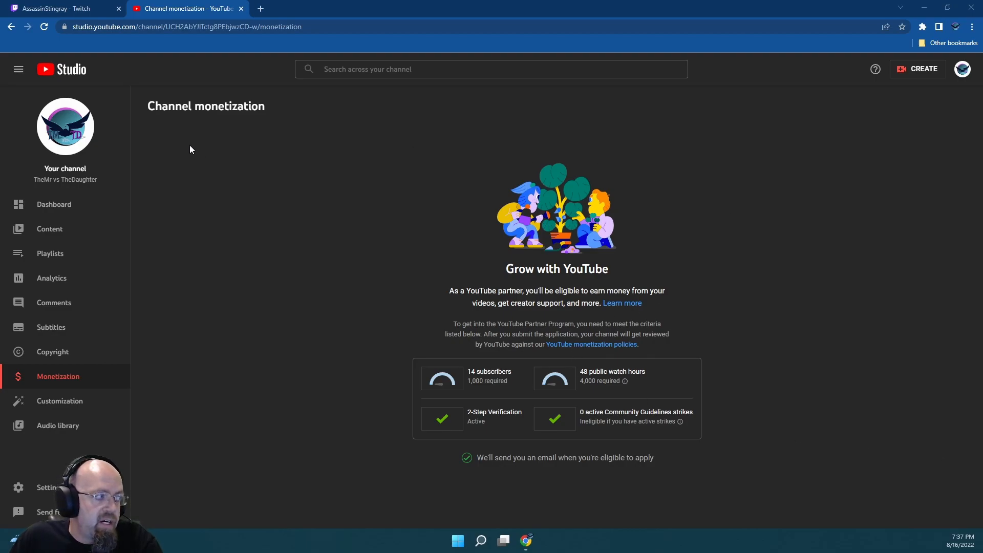
pyautogui.click(43, 27)
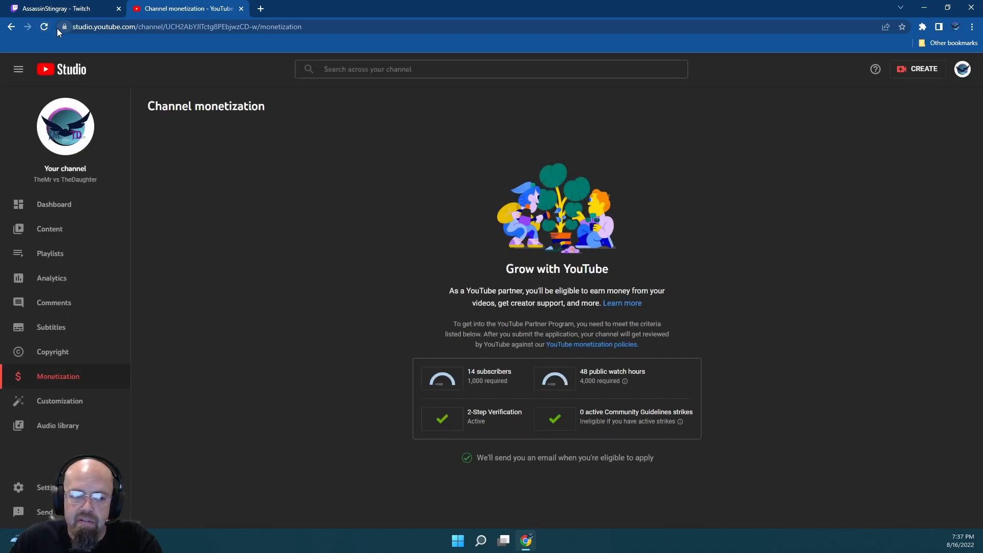
pyautogui.moveTo(781, 159)
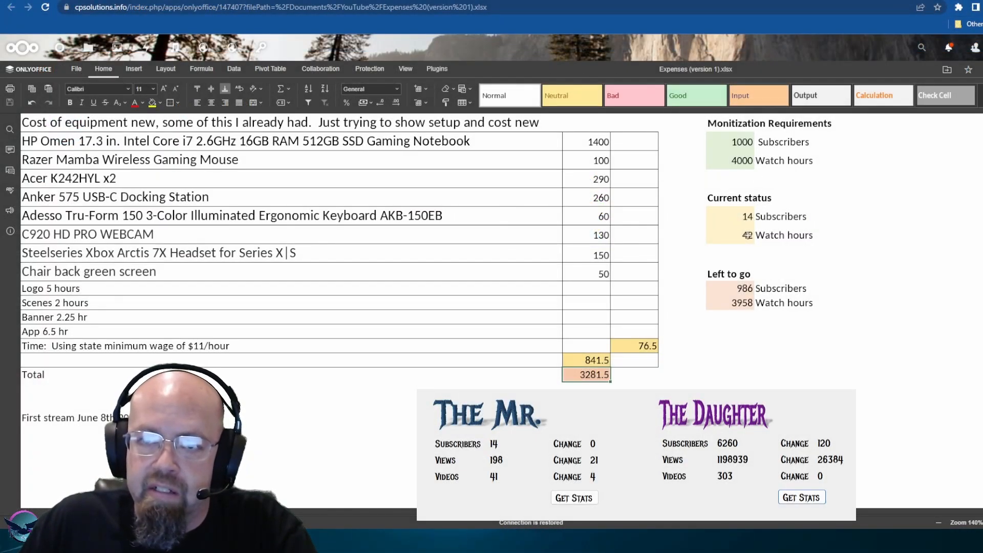
pyautogui.click(186, 8)
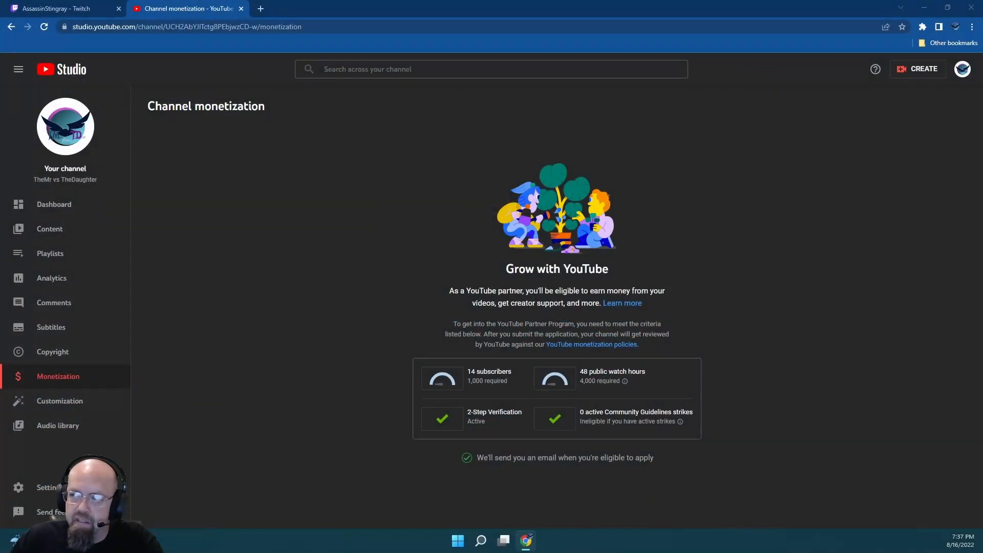